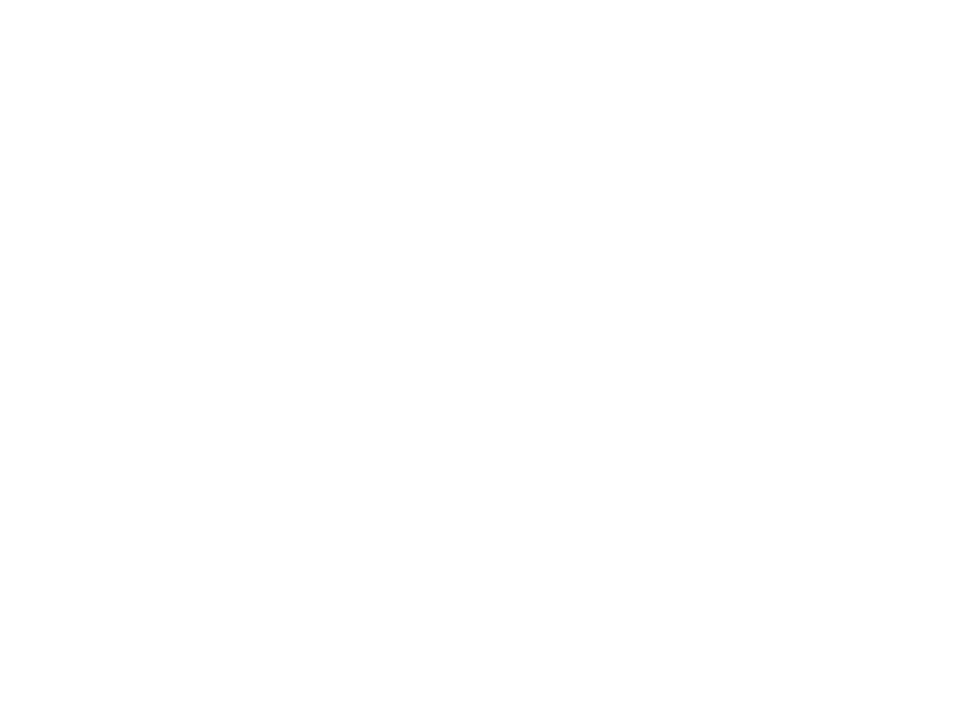
Sketch a capped culture tube labelled 'culture E. coli' and a second tube labelled 'assay'
drag(119, 302, 118, 469)
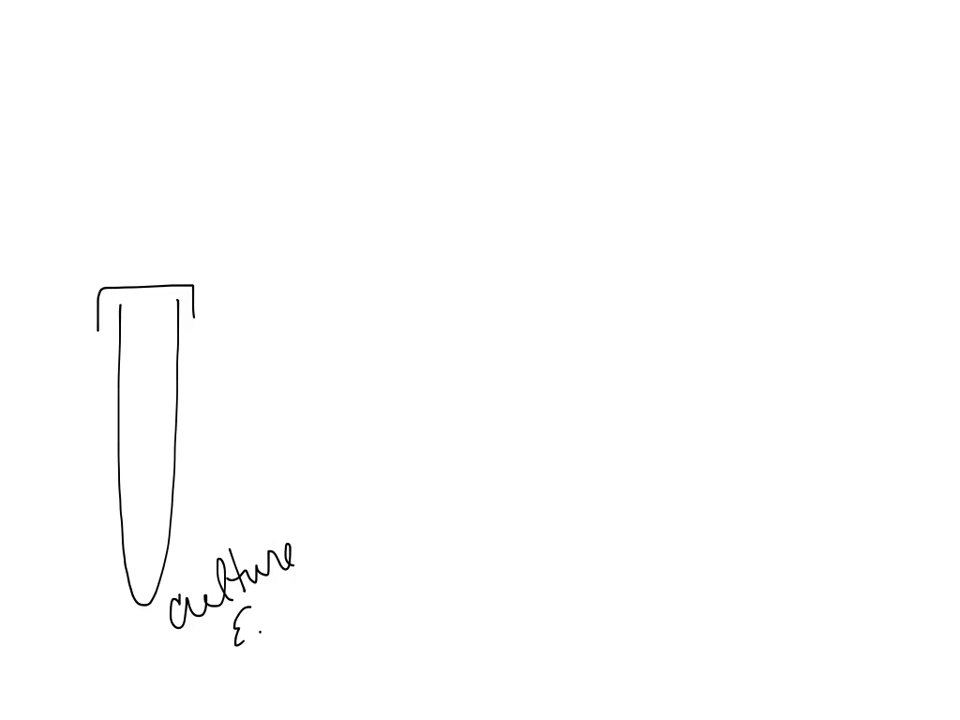
text(oli)
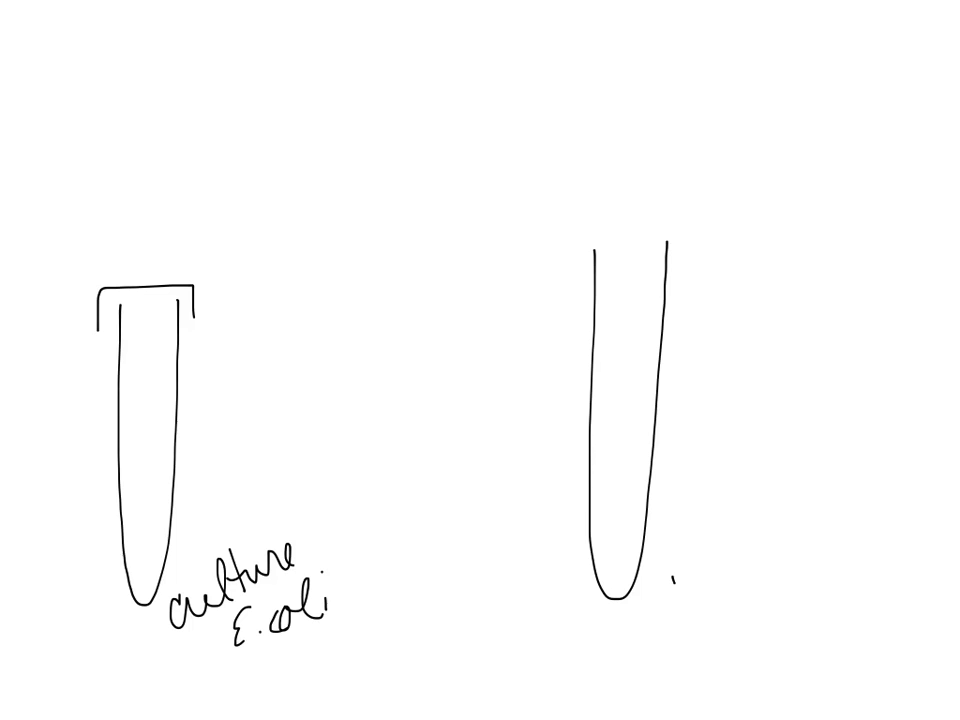
text(assay)
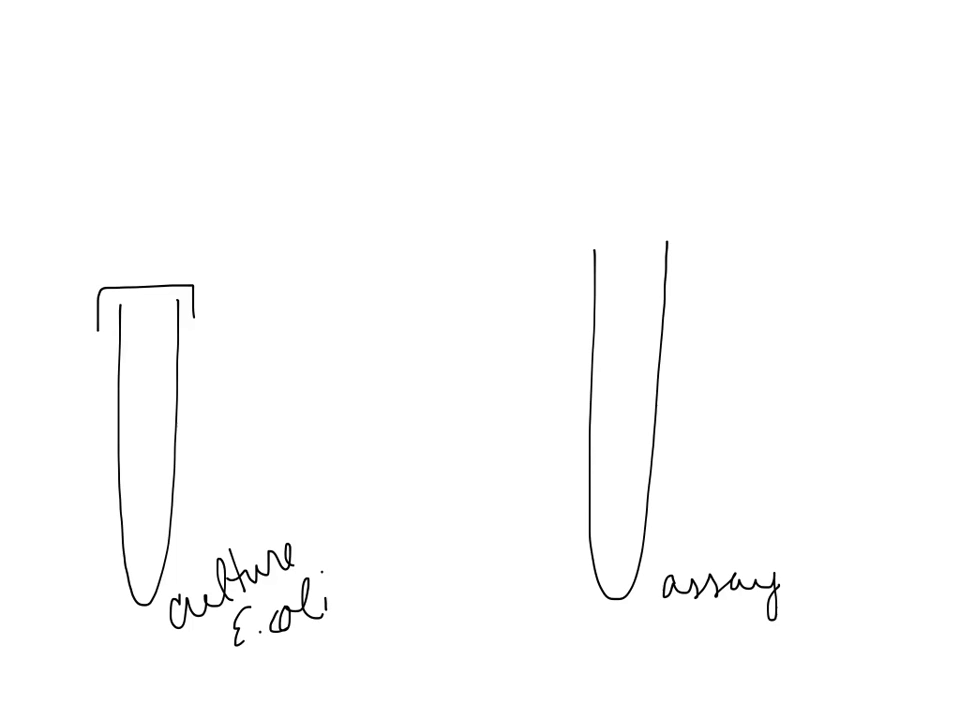
Draw the assay tube's open rim and mark liquid levels in both tubes
drag(600, 245, 680, 245)
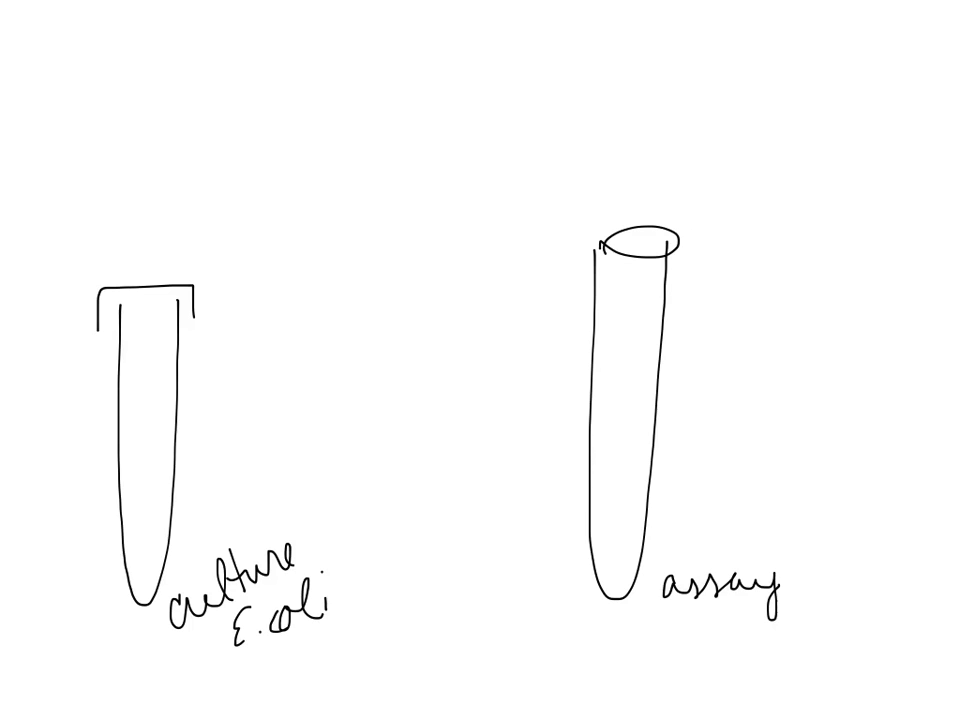
drag(123, 408, 165, 403)
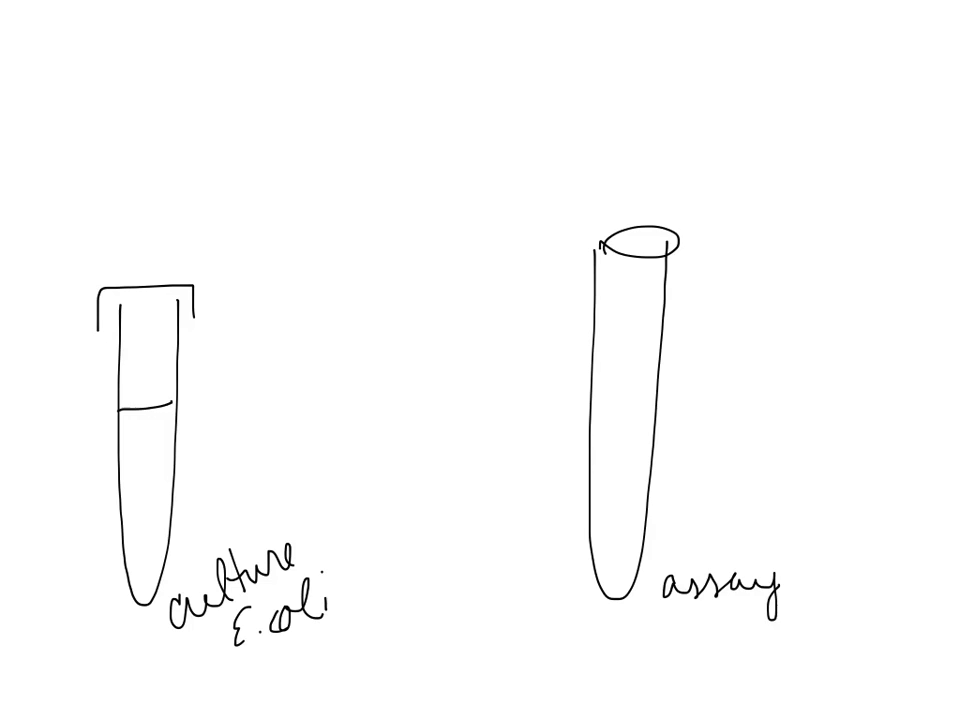
drag(228, 415, 193, 475)
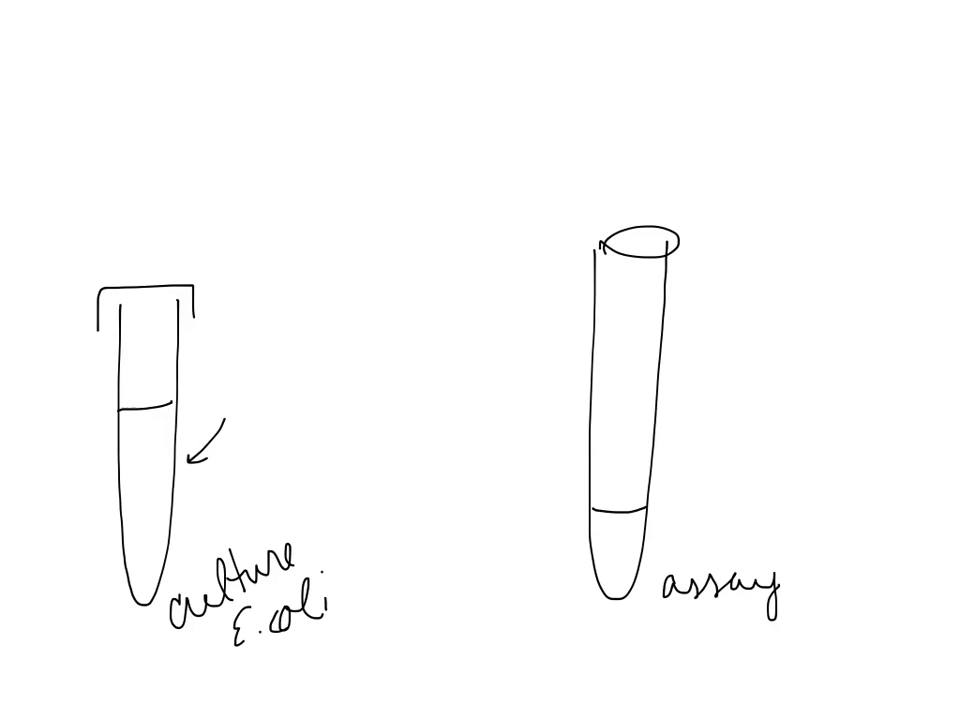
Annotate '1ml assay', 'SDS', 'Chloroform' by the assay tube and start the OD600 label
text(1ml assay)
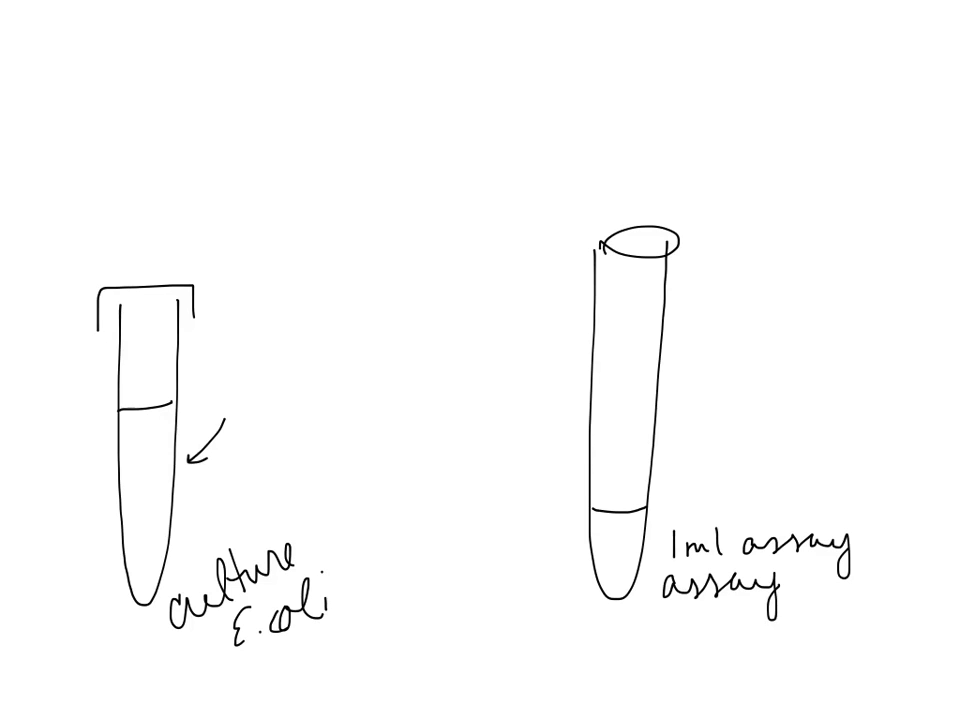
text(SDS)
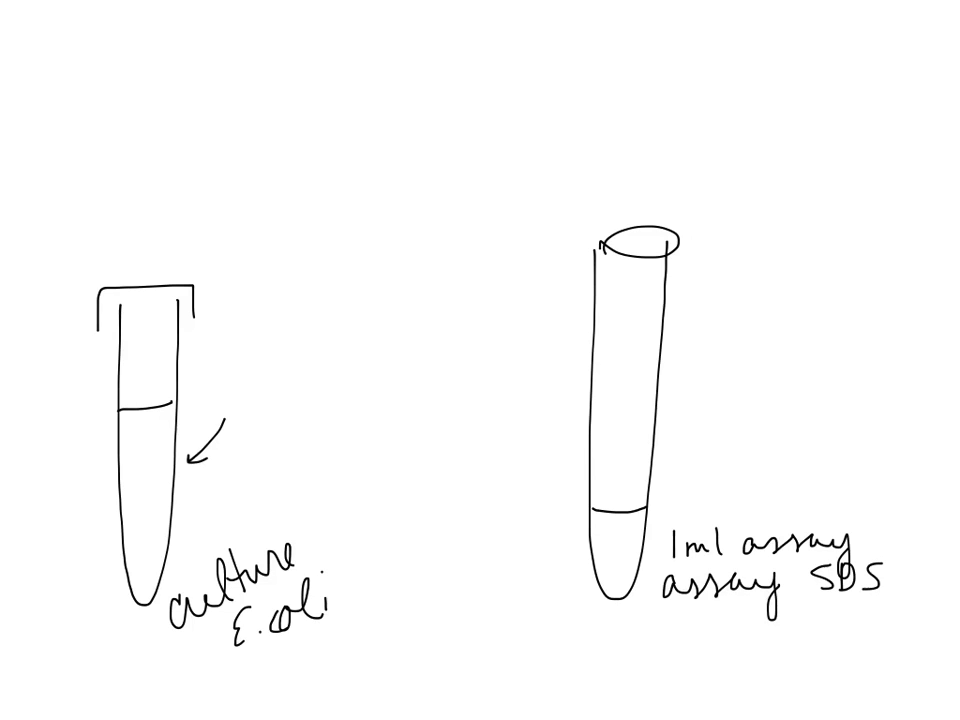
text(Chloroform)
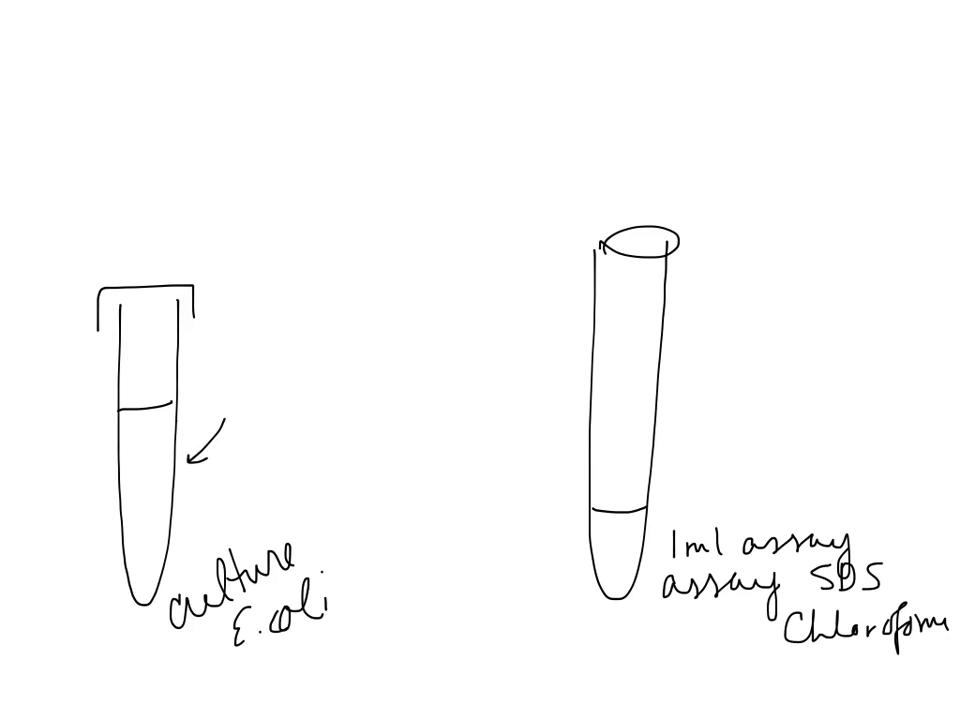
text(OD600)
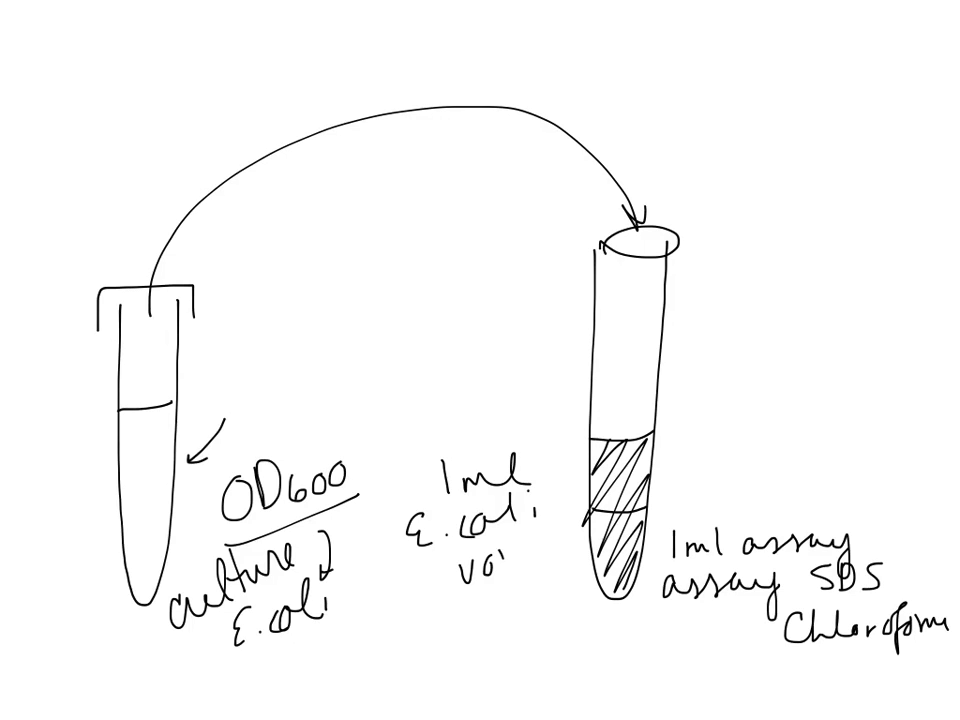
Write the '1ml E. coli vortex 5sec' instruction and underline the vortex time
text(vortex)
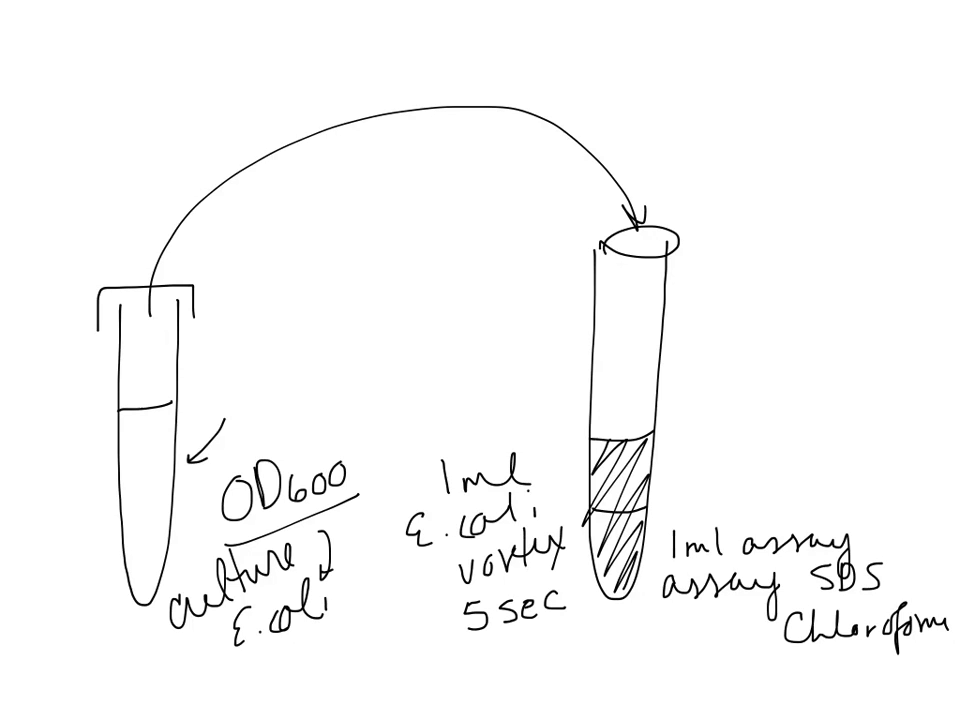
drag(470, 650, 575, 630)
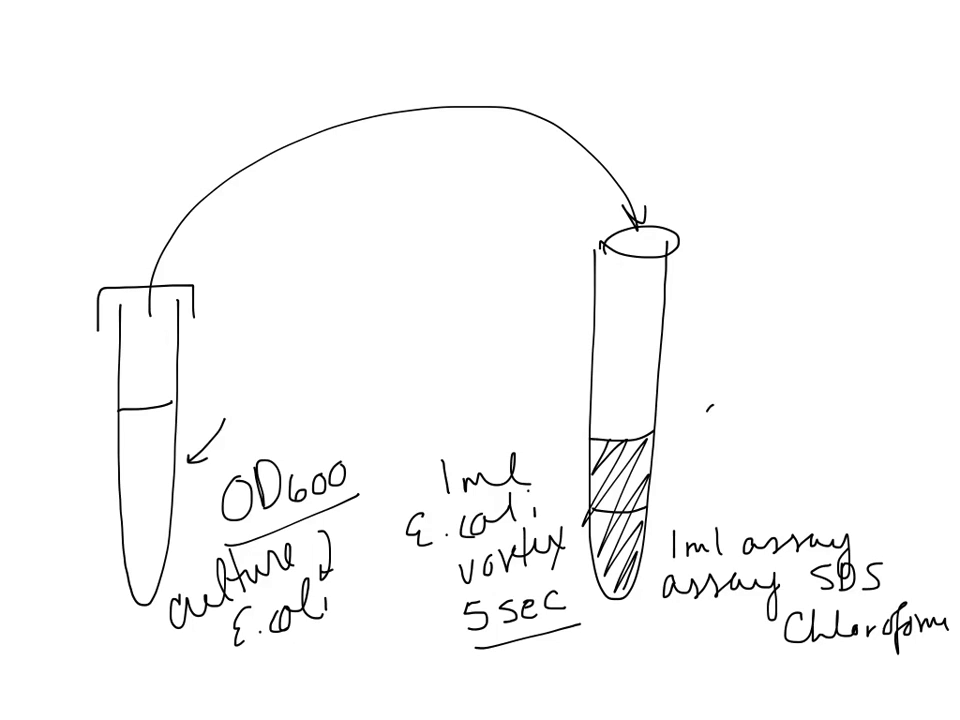
Add 'ONPG 0.4ml' with a hatched layer in the assay tube and a 30°C incubation note
text(ONPG)
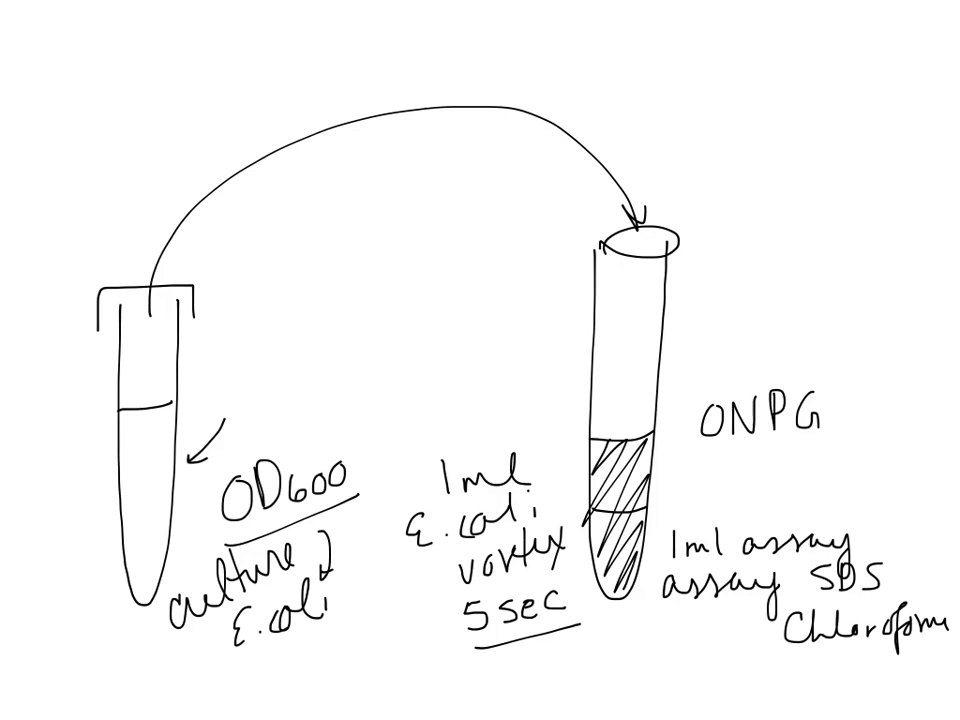
text(0.4n)
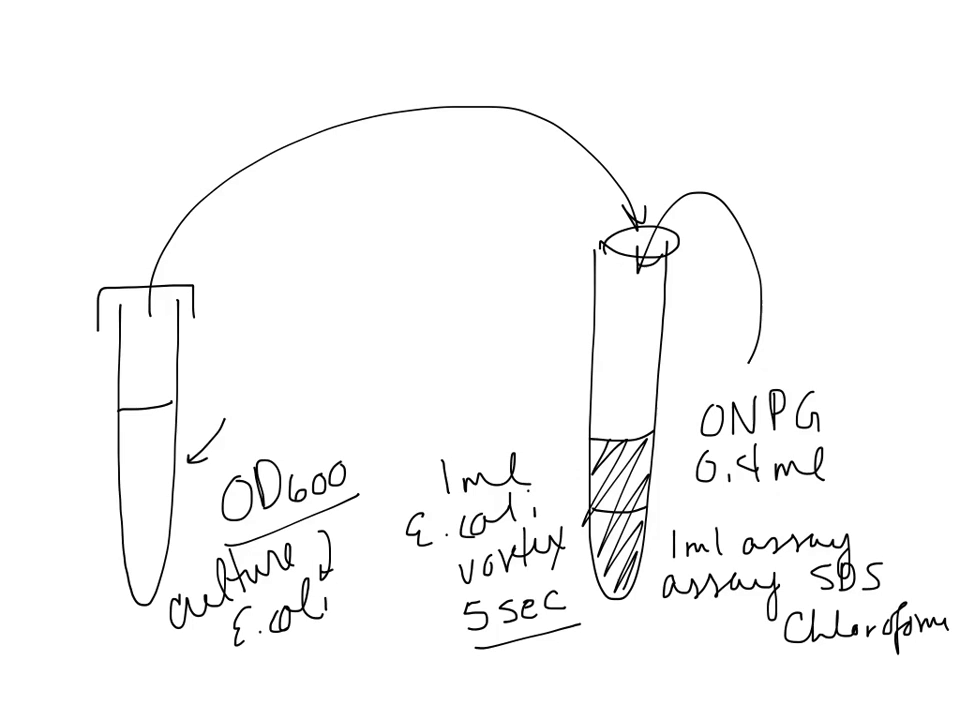
drag(610, 390, 640, 430)
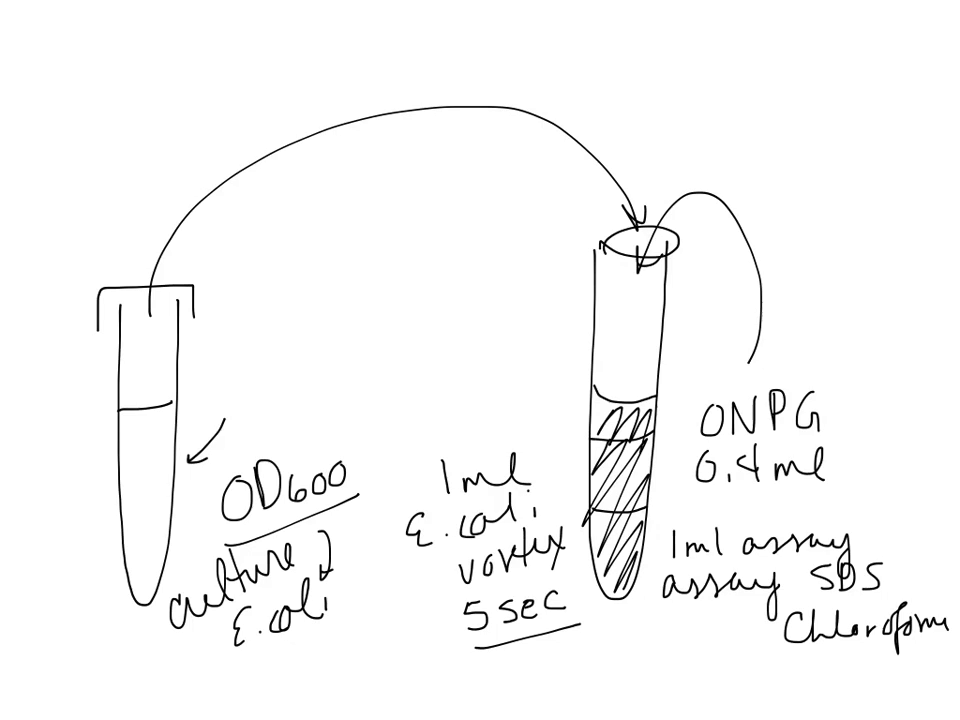
text(30°C)
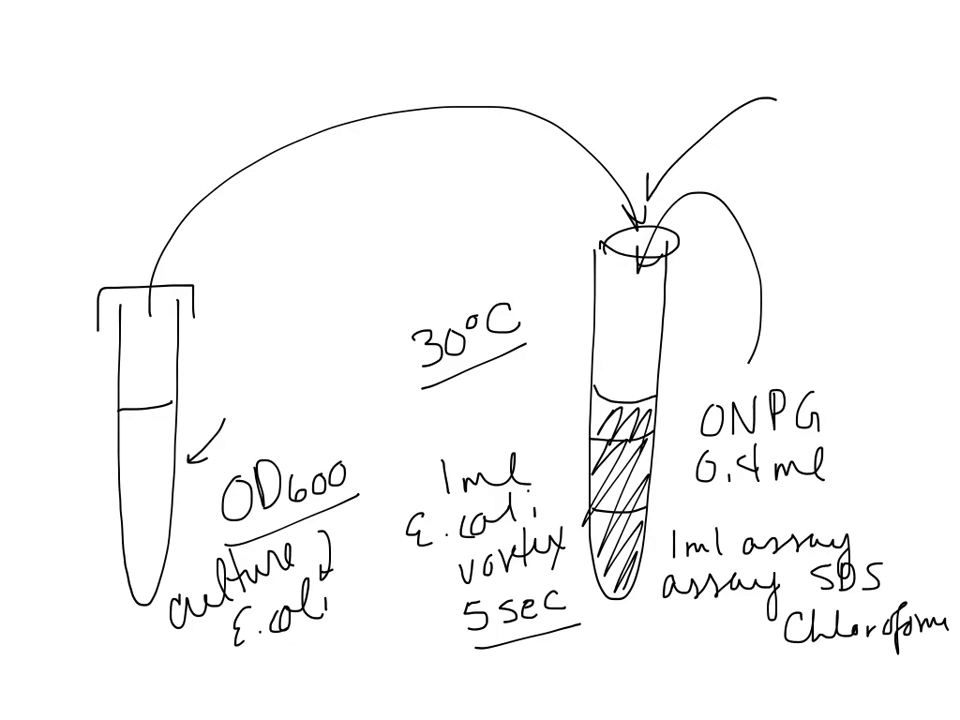
Write 'Na2CO3 stop 1ml' beside the assay tube and circle the OD600 label
text(Na2CO3)
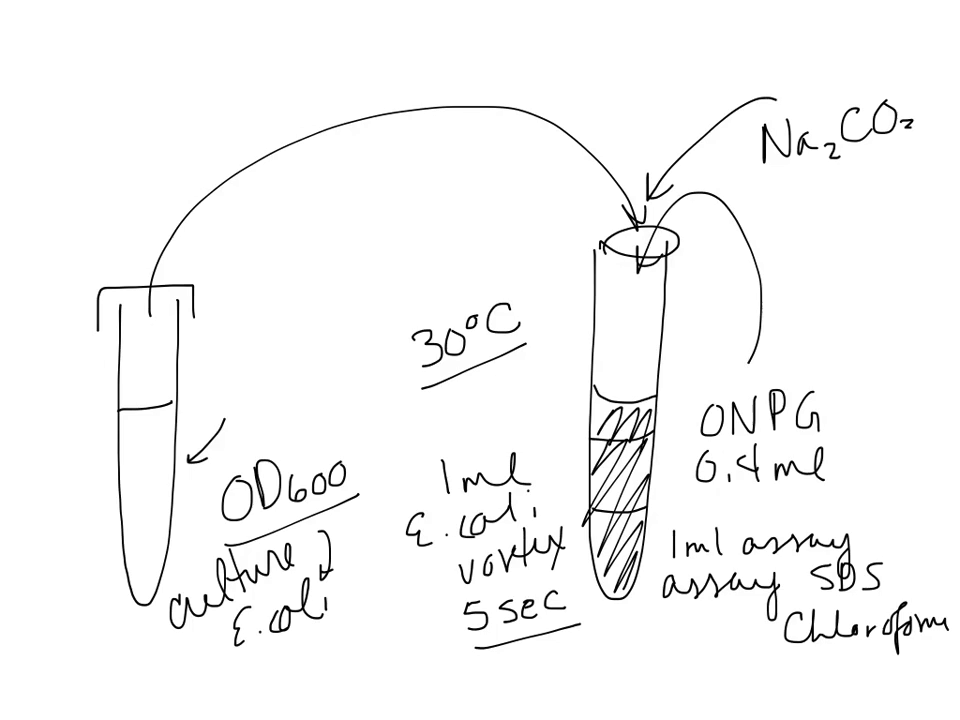
text(S1)
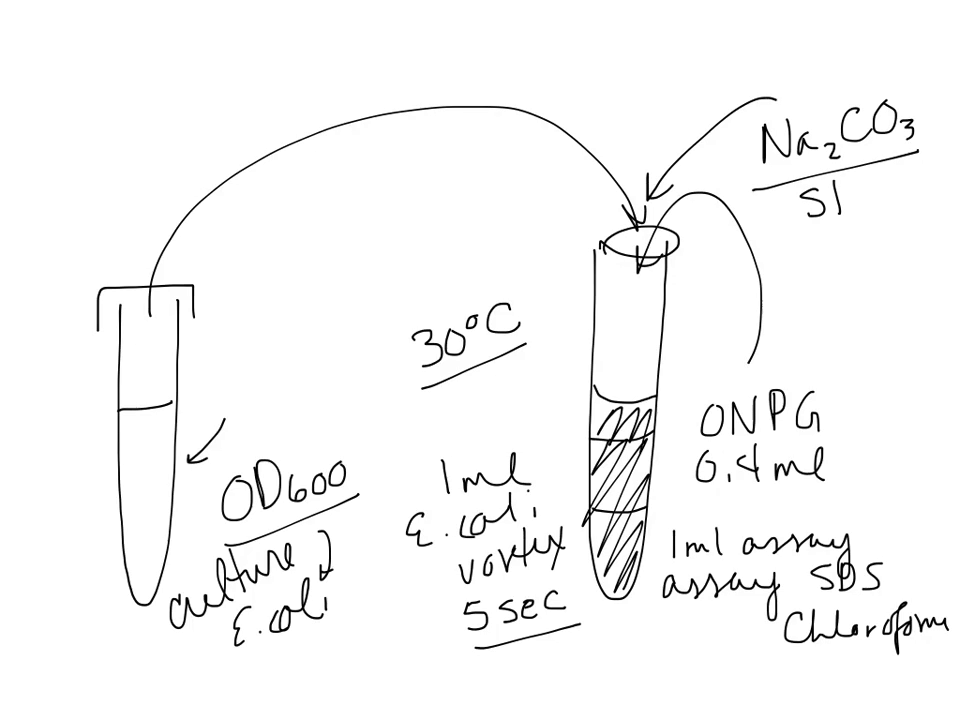
text(stop 1n)
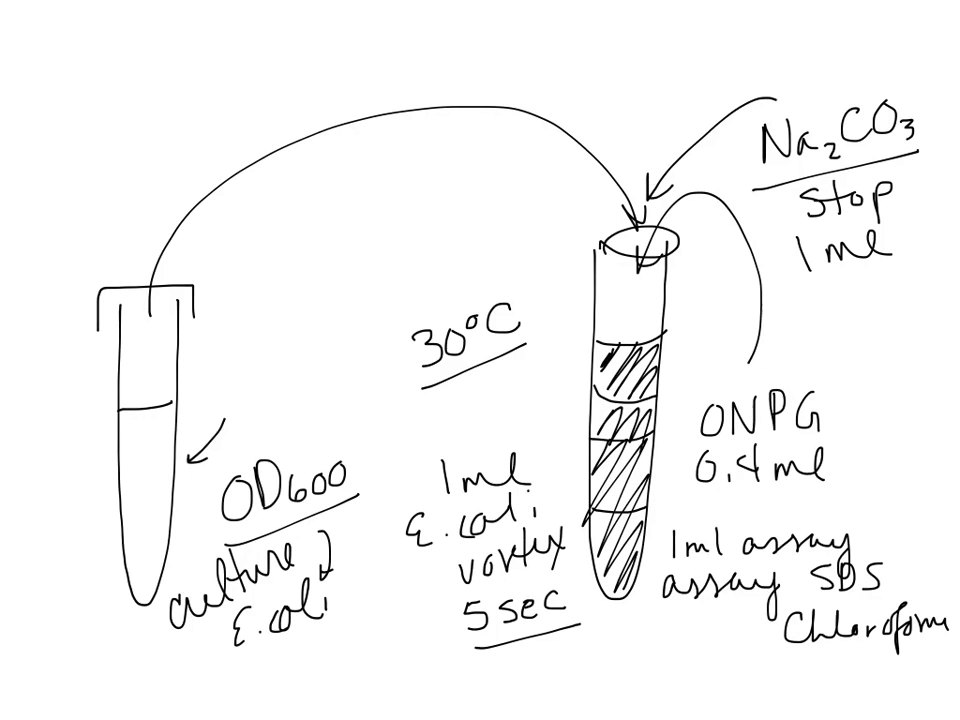
drag(665, 345, 665, 585)
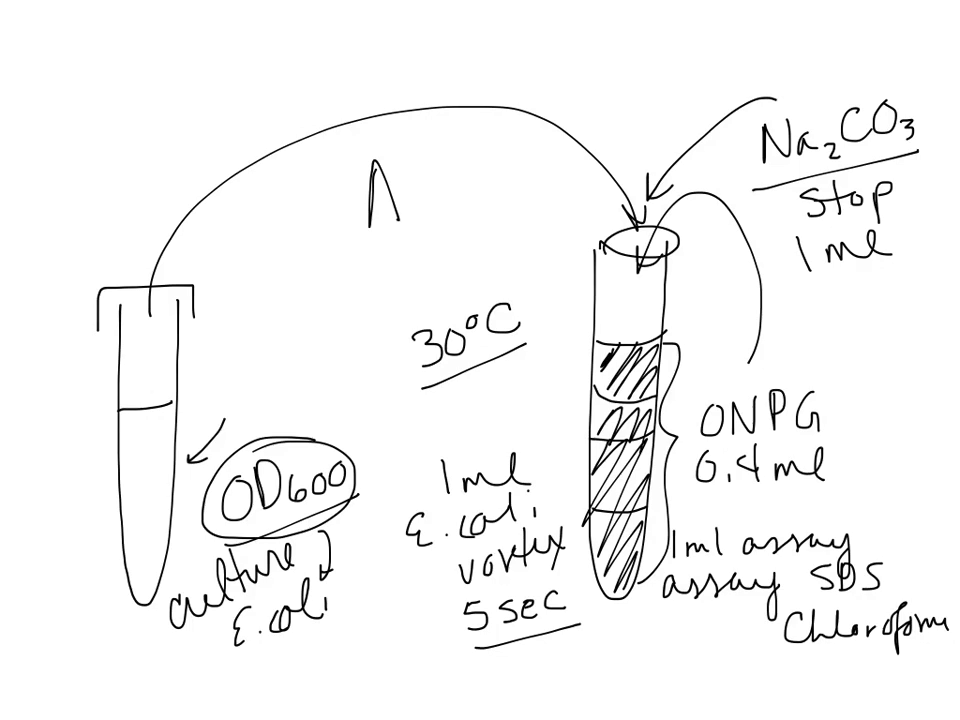
Write 'A420' and 'A550' absorbance labels above the 30°C note
text(A420)
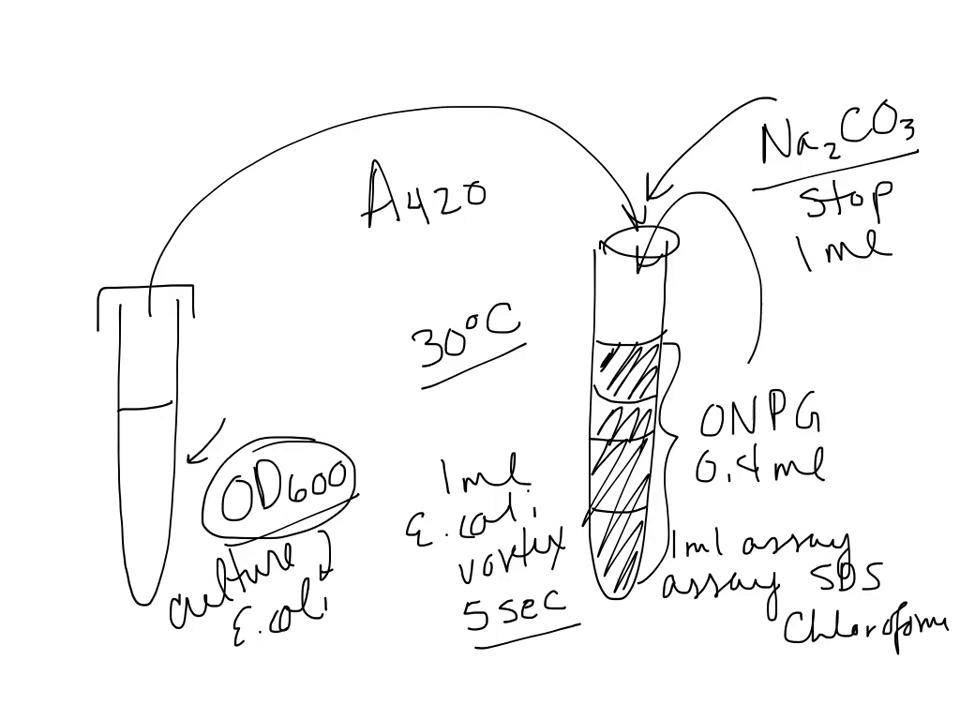
text(A552)
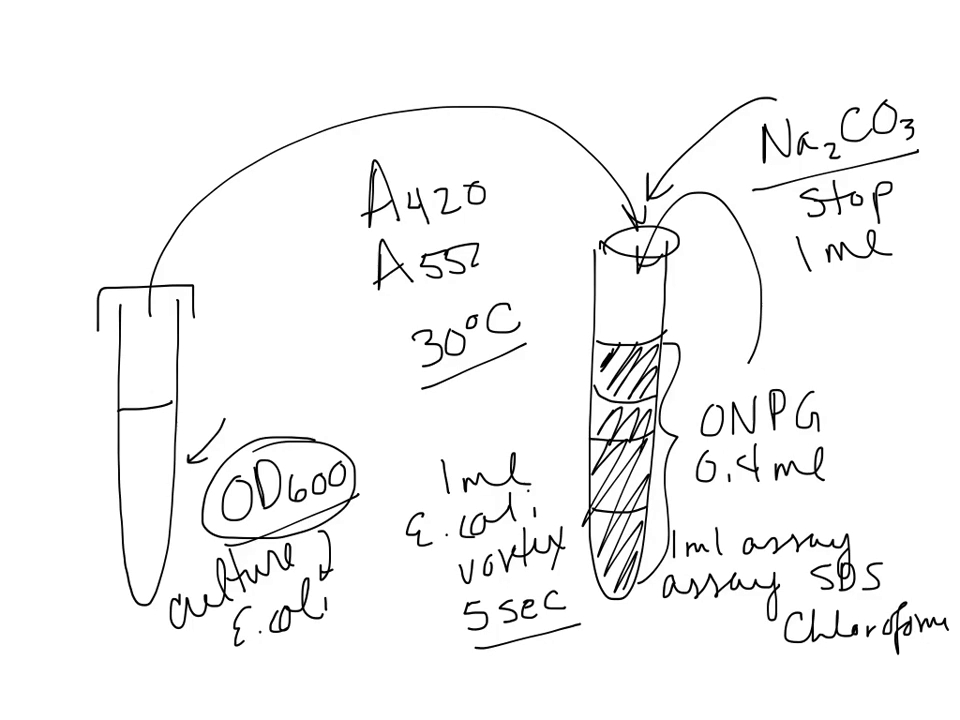